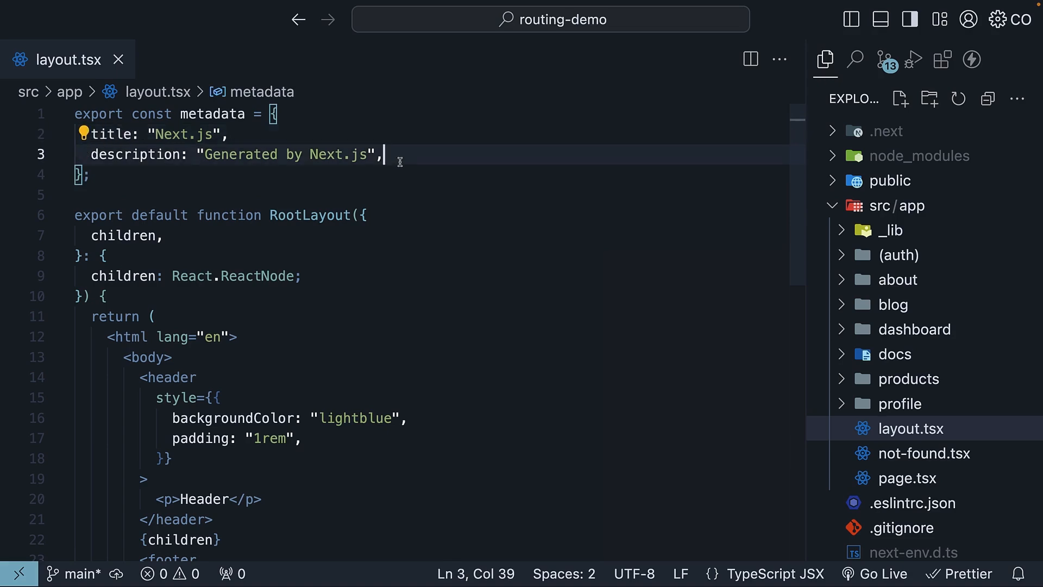
Open about/page.tsx and add an exported metadata object with a page title.
left_click(897, 279)
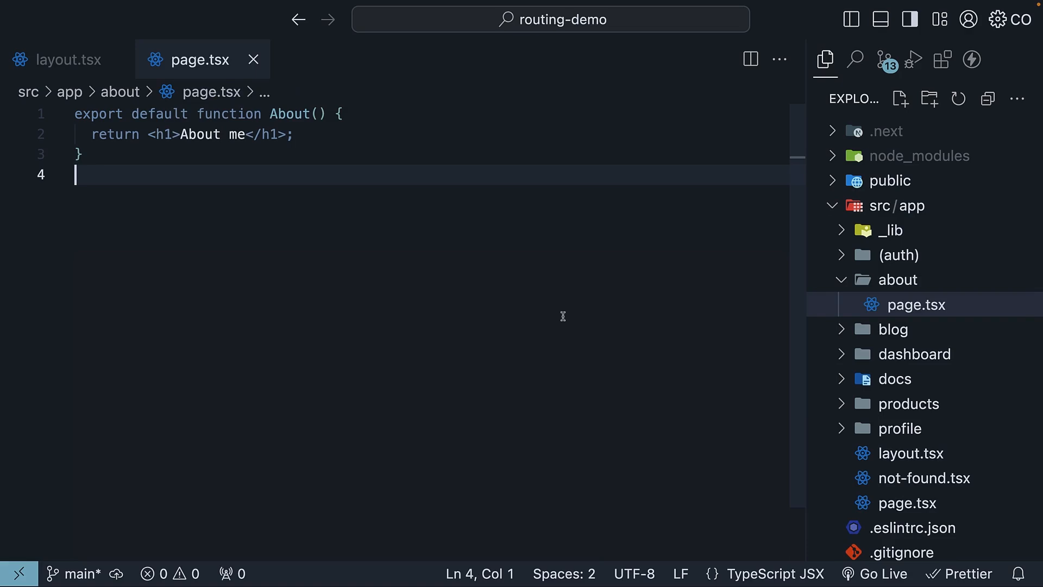
type("export const metadata = {")
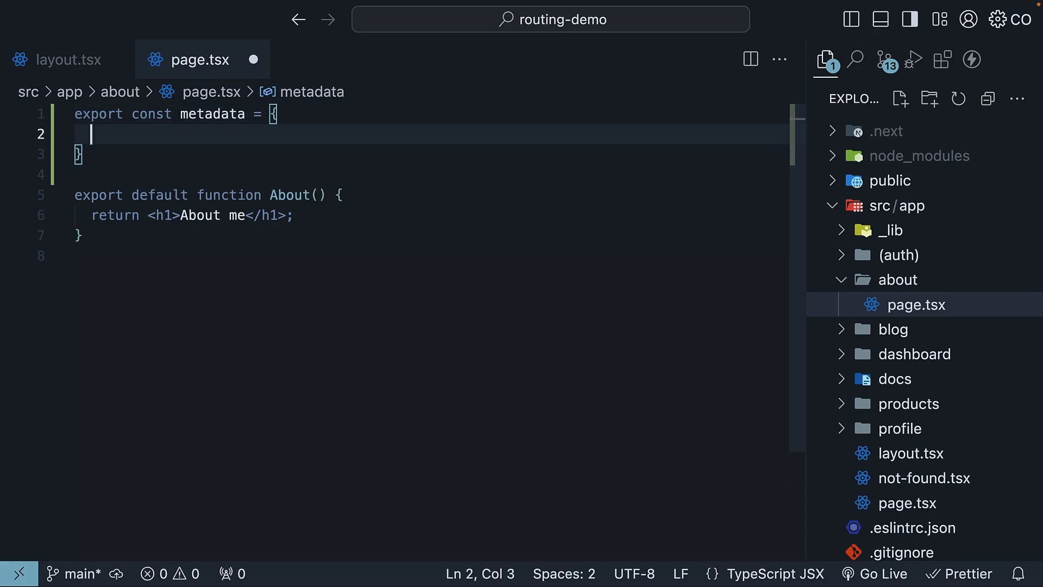
type("title: \"\"")
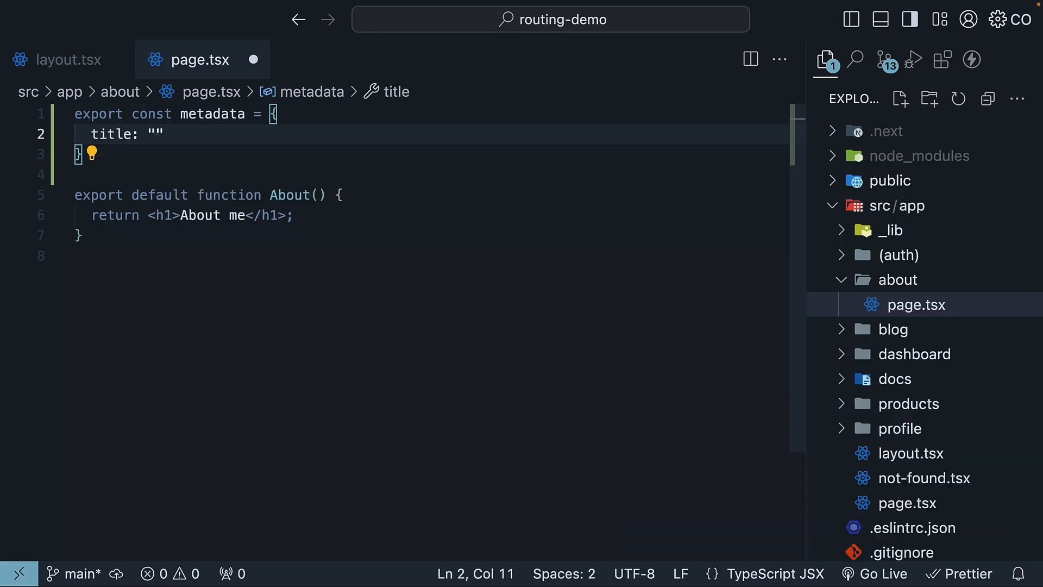
type("Ab")
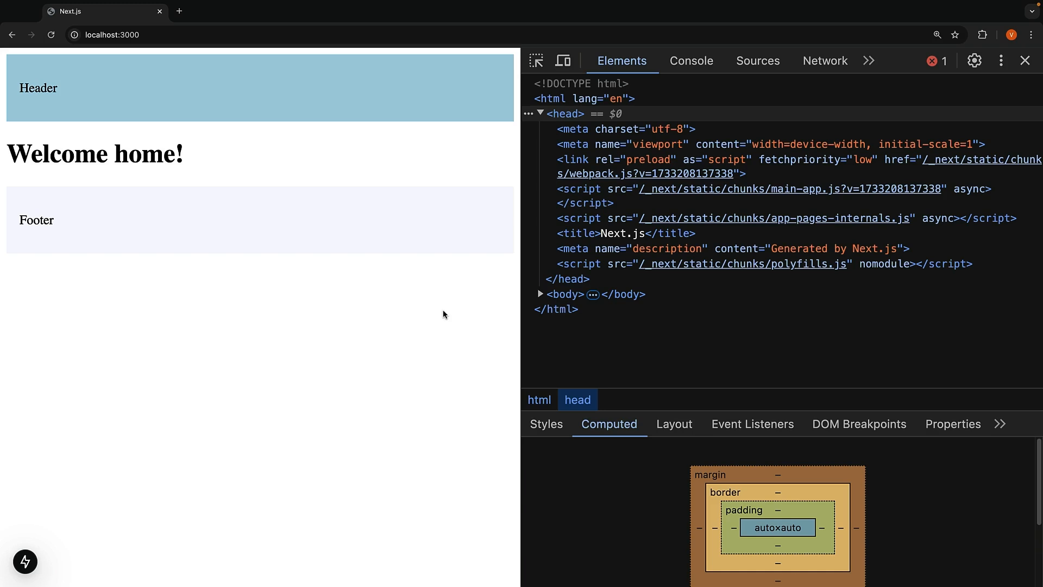
mouse_move(238, 223)
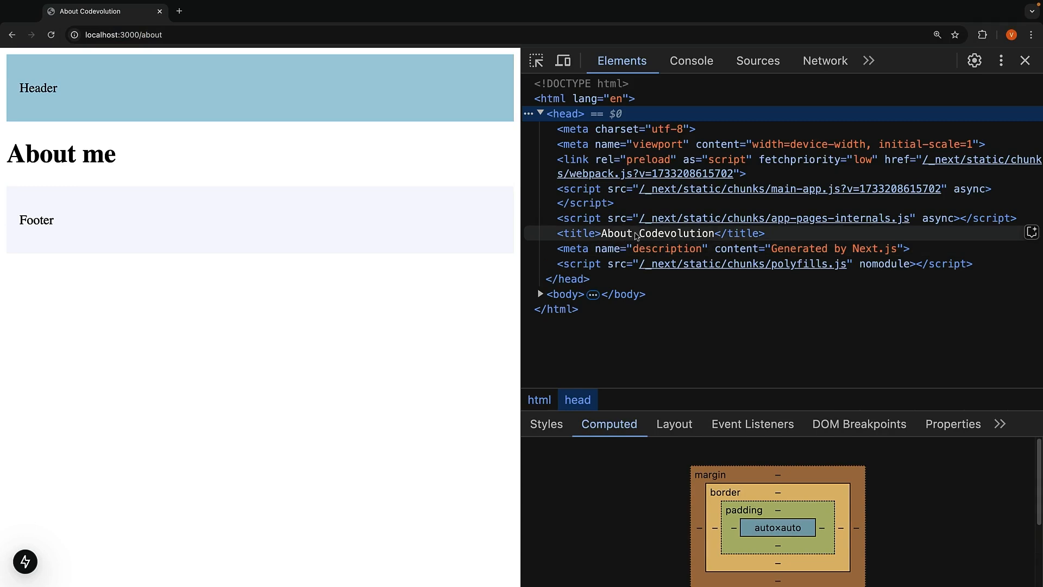
mouse_move(651, 240)
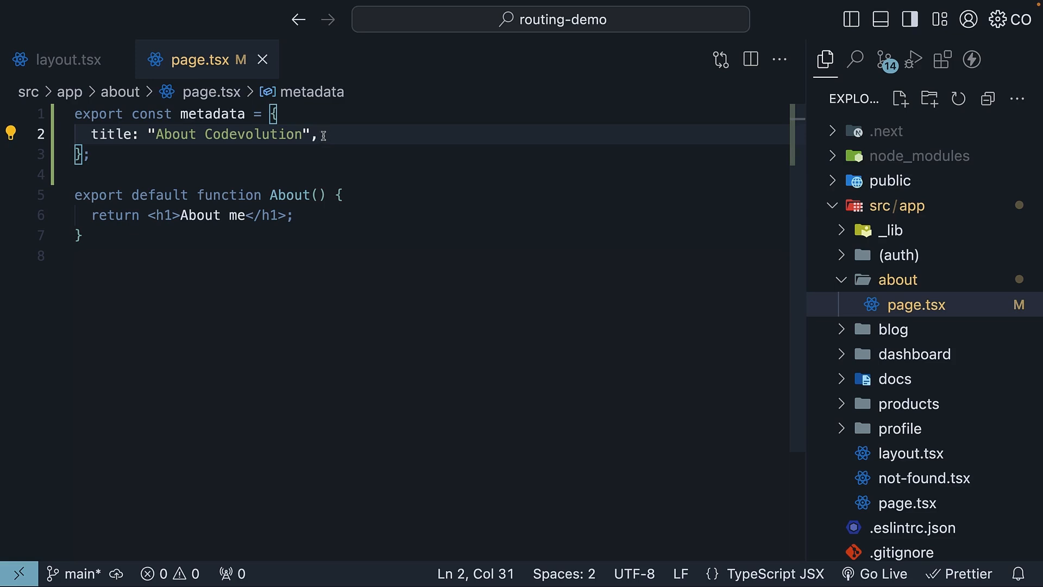
left_click(69, 59)
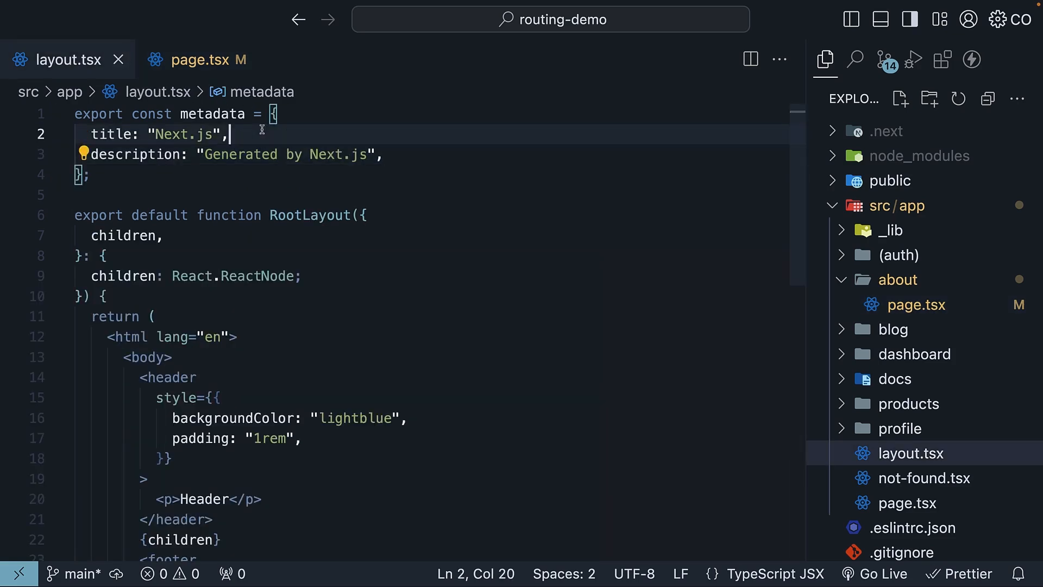
left_click(402, 155)
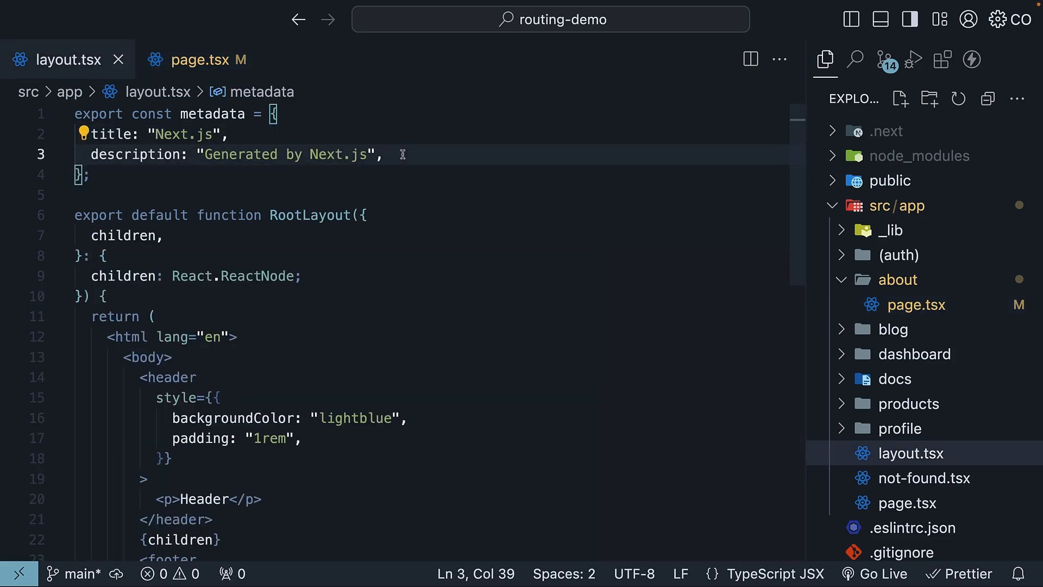
left_click(196, 59)
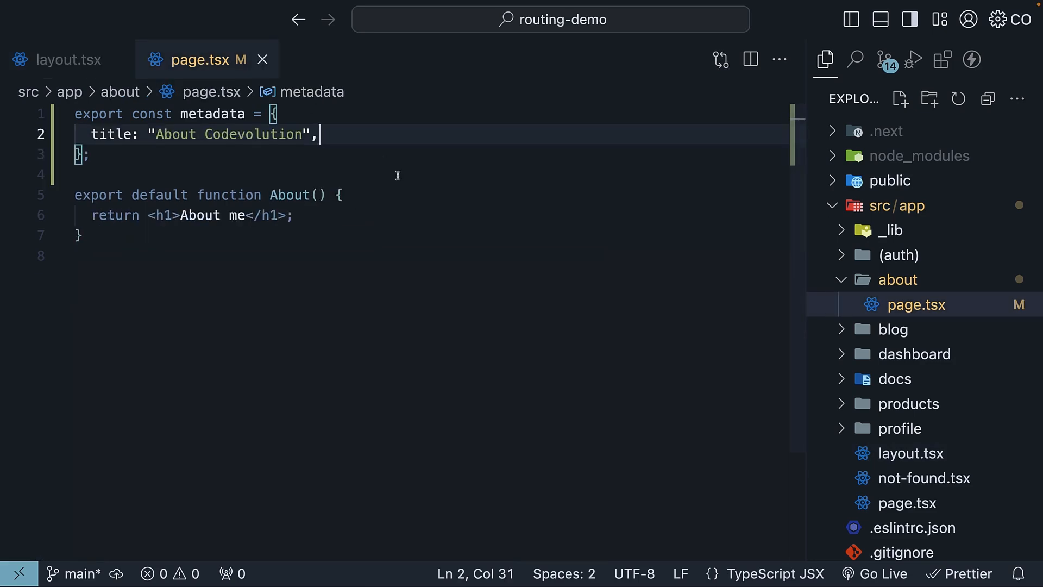
mouse_move(369, 136)
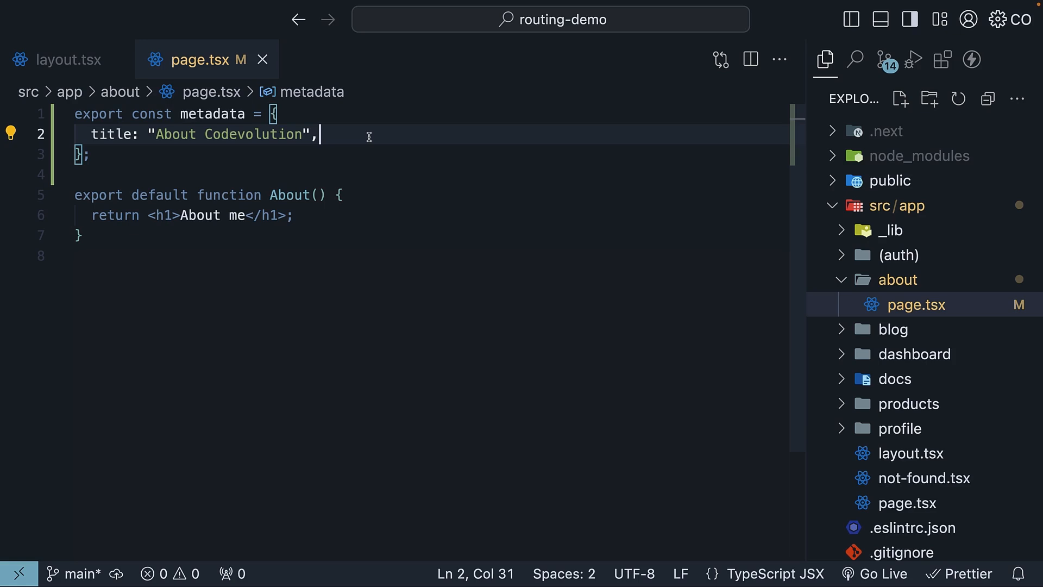
mouse_move(358, 285)
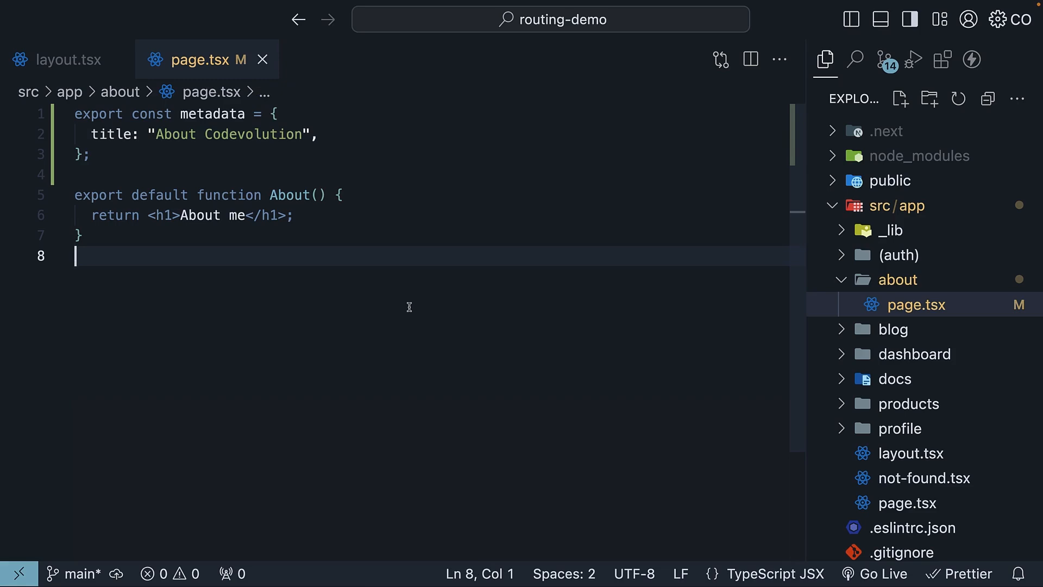
Expand products > [productId] in the Explorer and open its page.tsx.
left_click(909, 404)
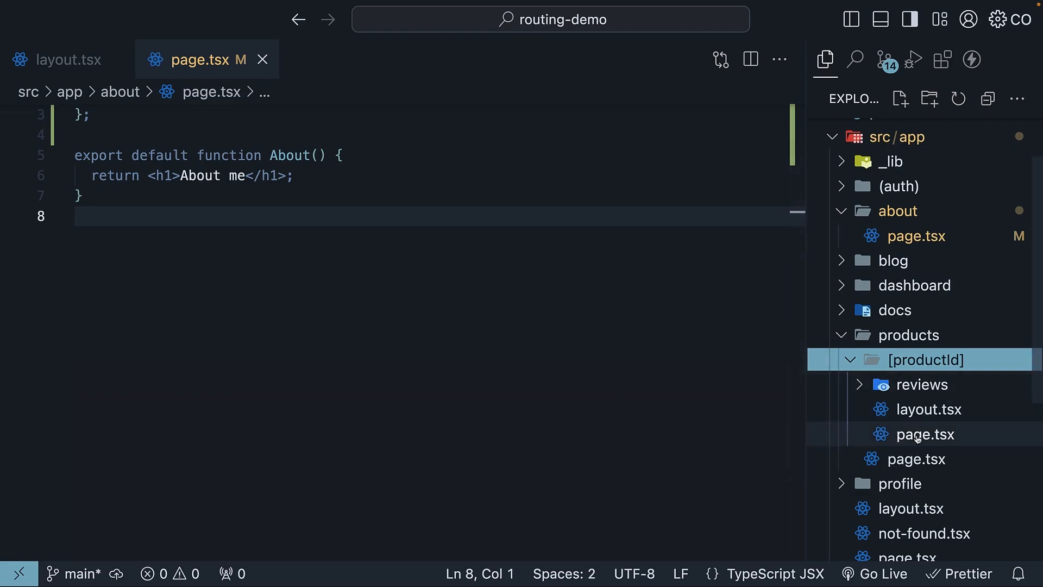
left_click(924, 433)
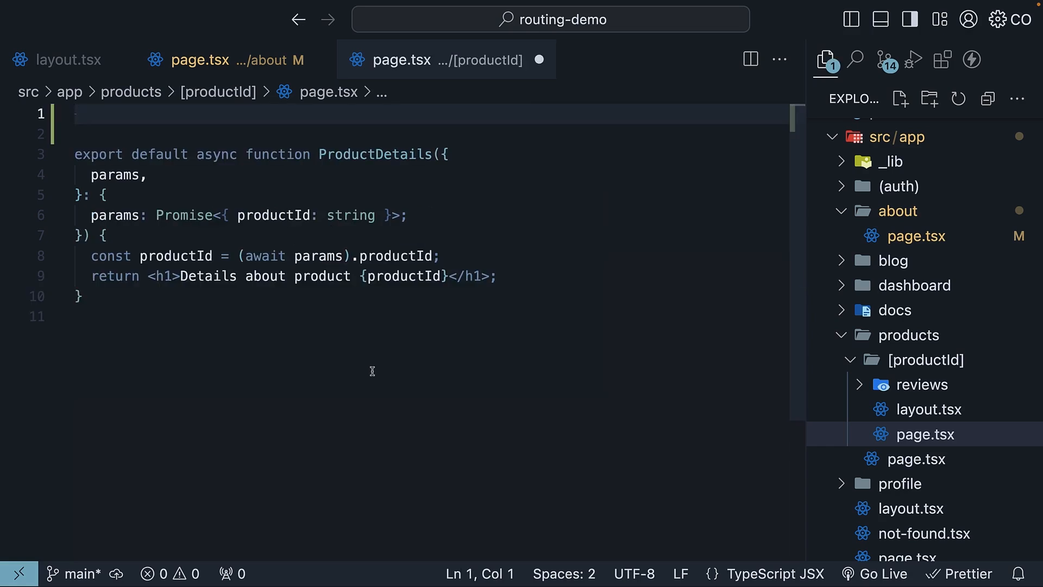
Declare type Props with params: Promise<{ productId: string }> and type ProductDetails' params as Props.
type("type Pr")
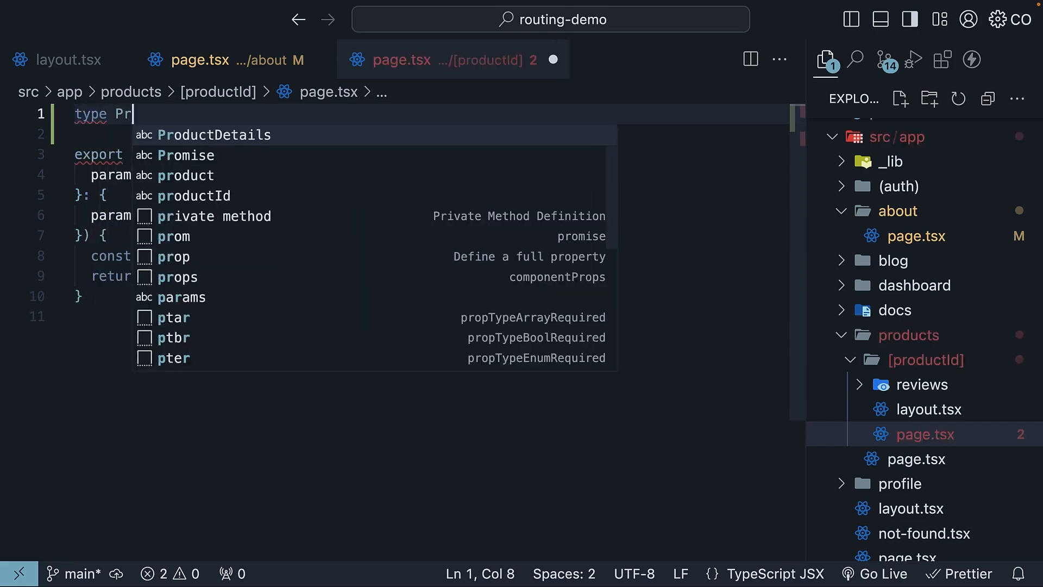
type("ops = {")
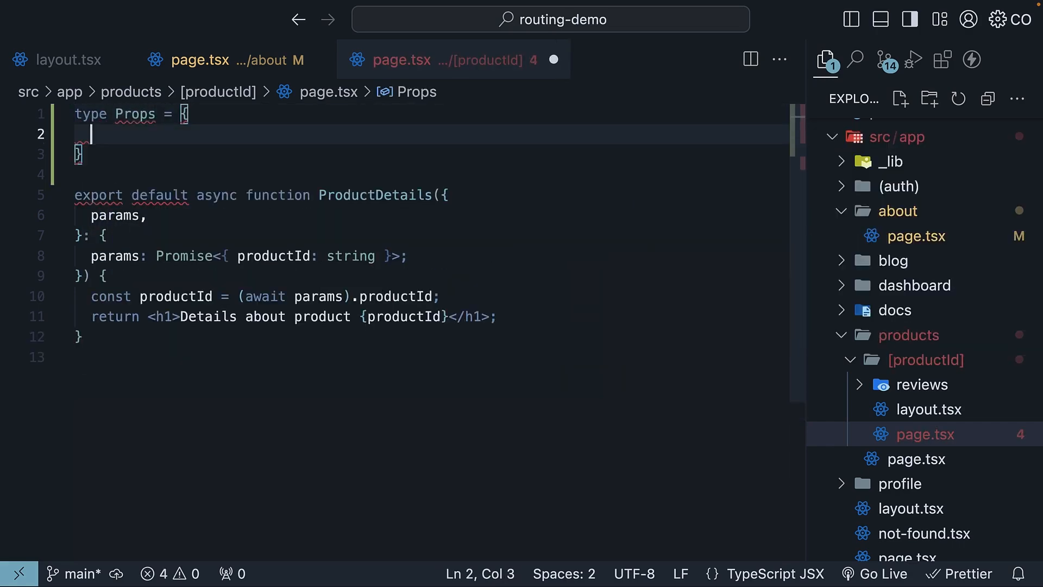
type("params: Promise<{ productId: string }>;")
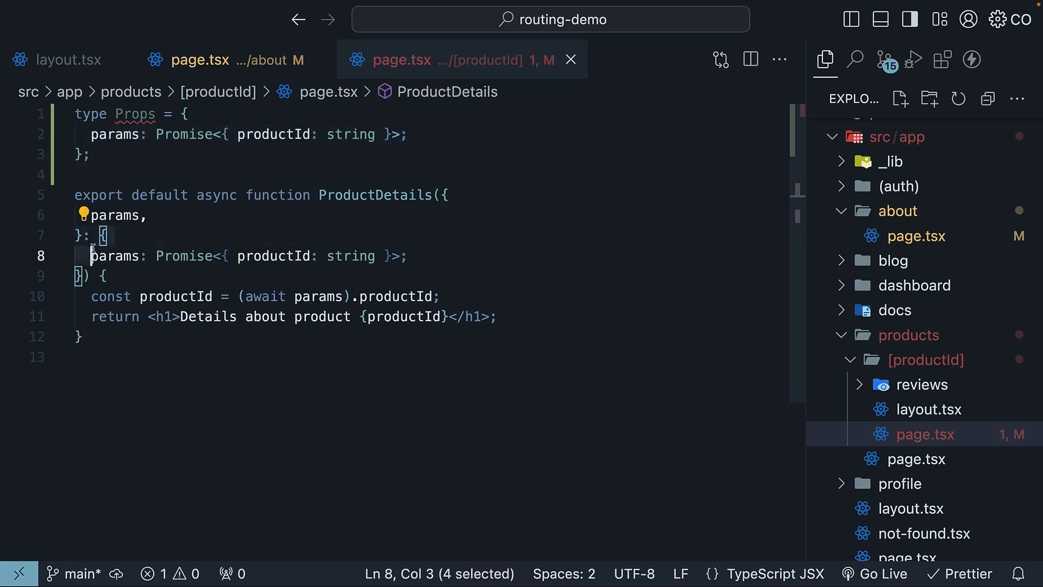
type("Props)")
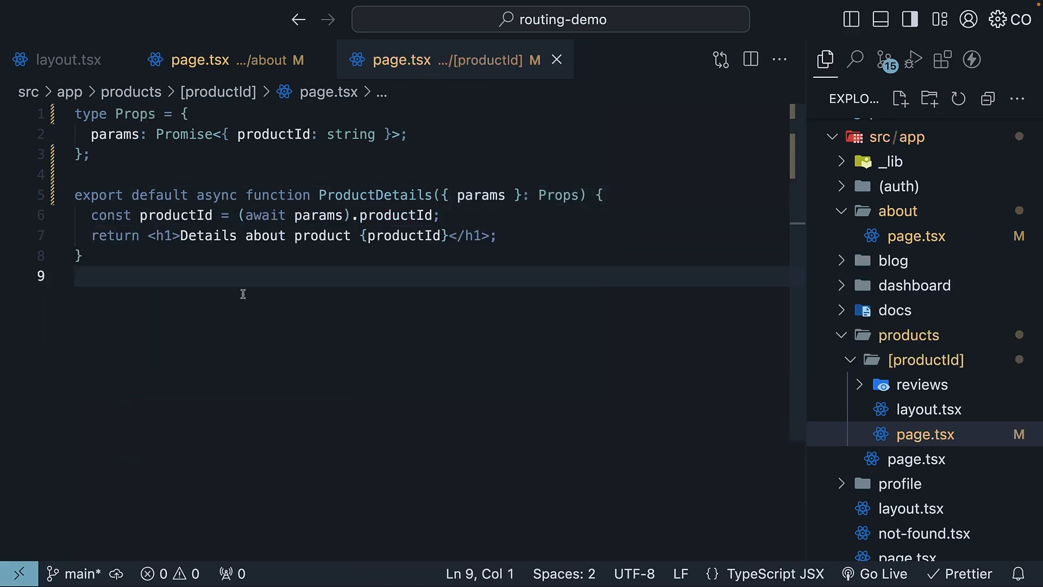
mouse_move(267, 284)
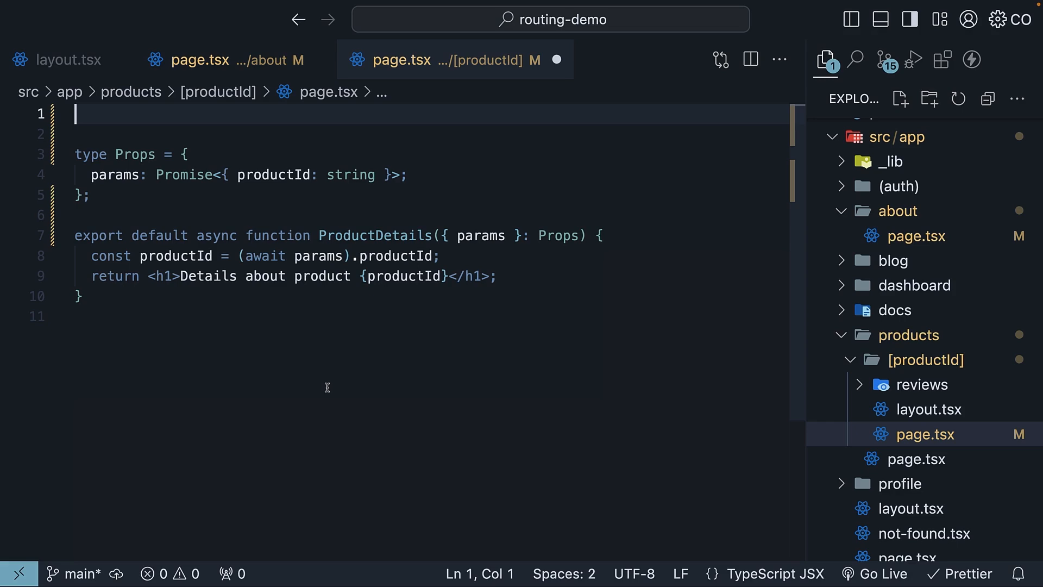
Import Metadata and add an async generateMetadata taking Props and returning Promise<Metadata>.
type("import { }")
type("export")
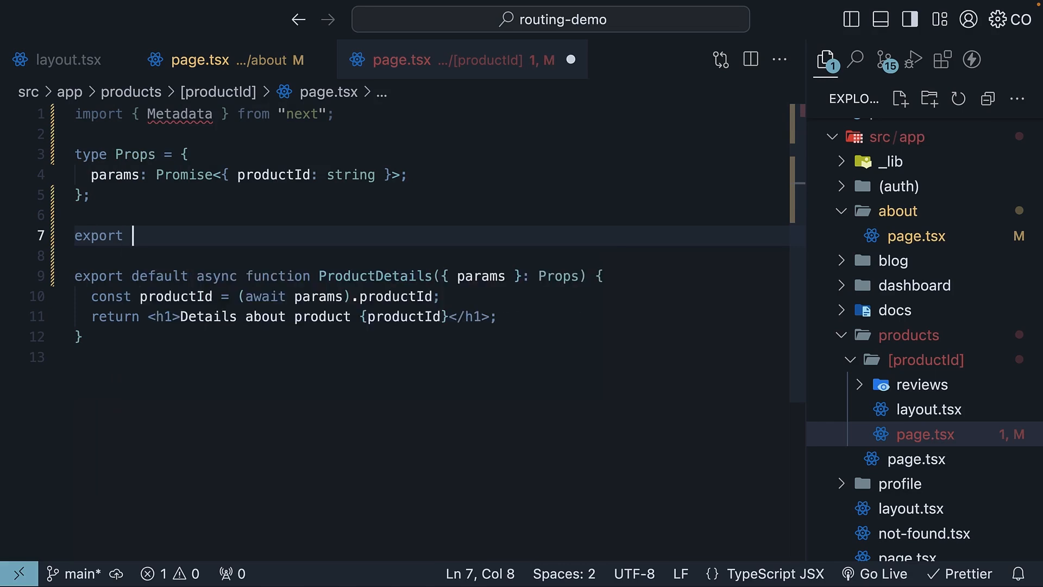
type("const gen")
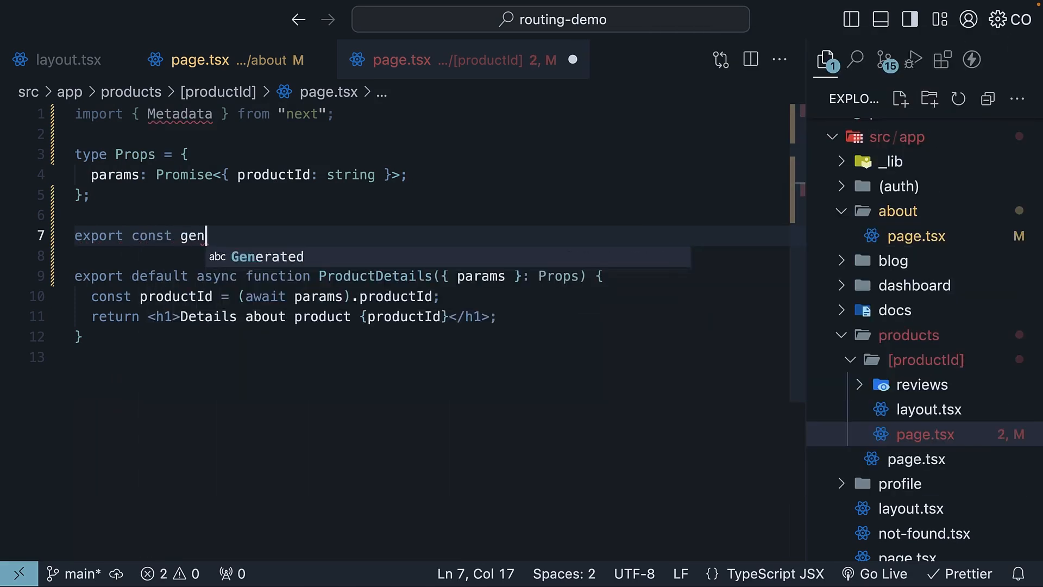
type("erateMetad")
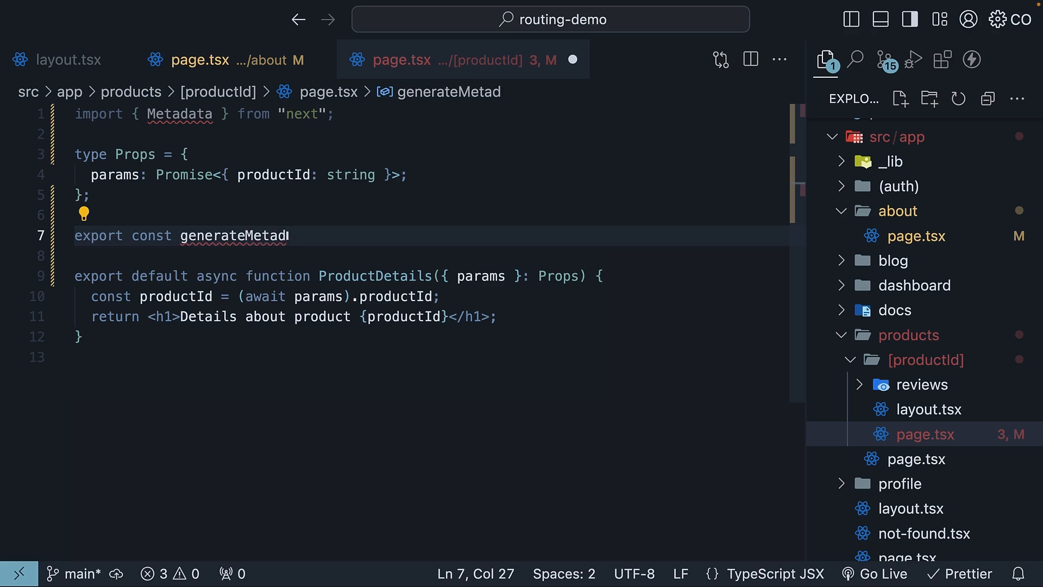
type("ata = async ()")
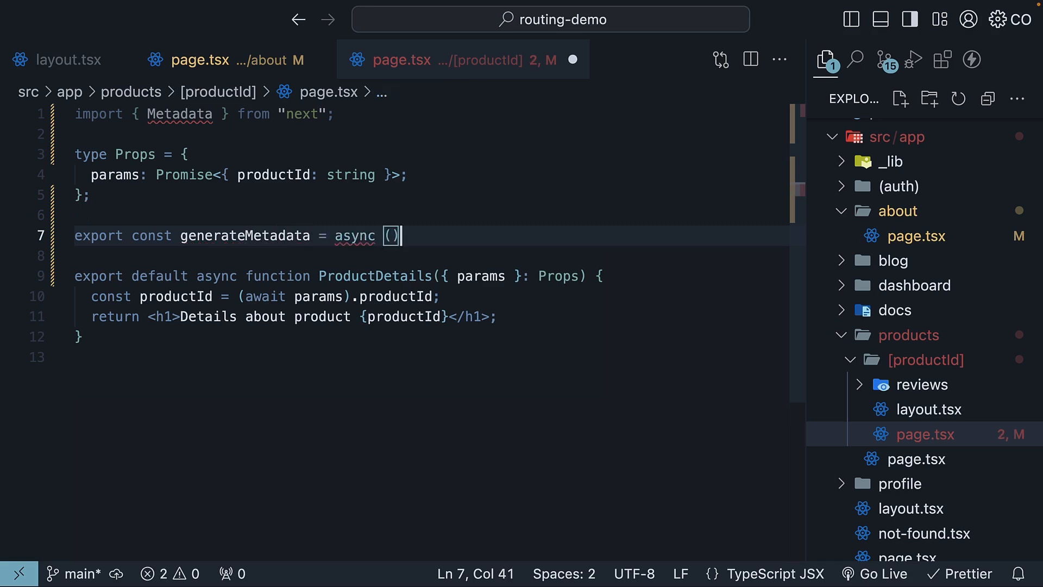
type("=> {")
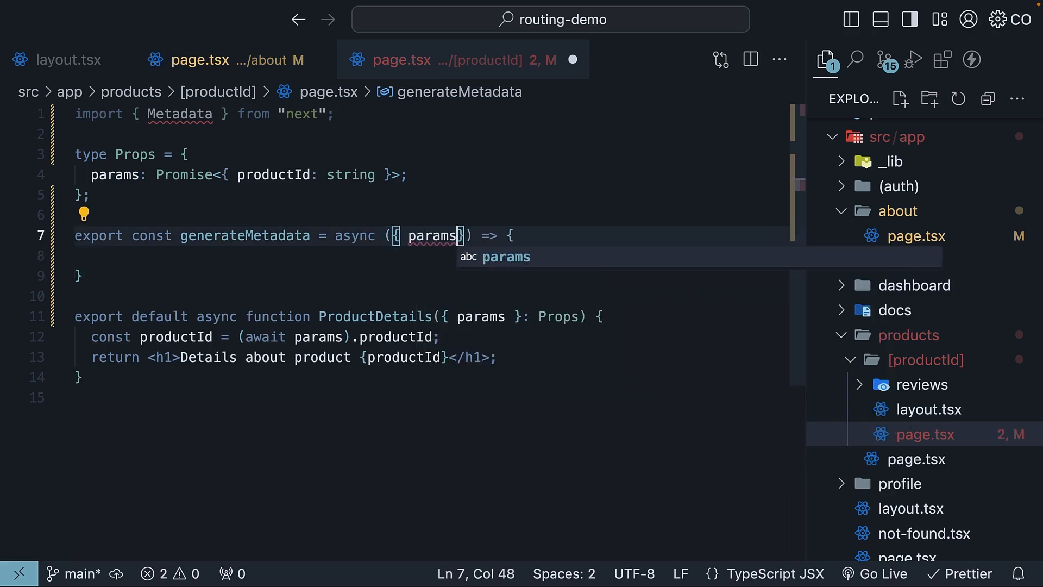
type(":")
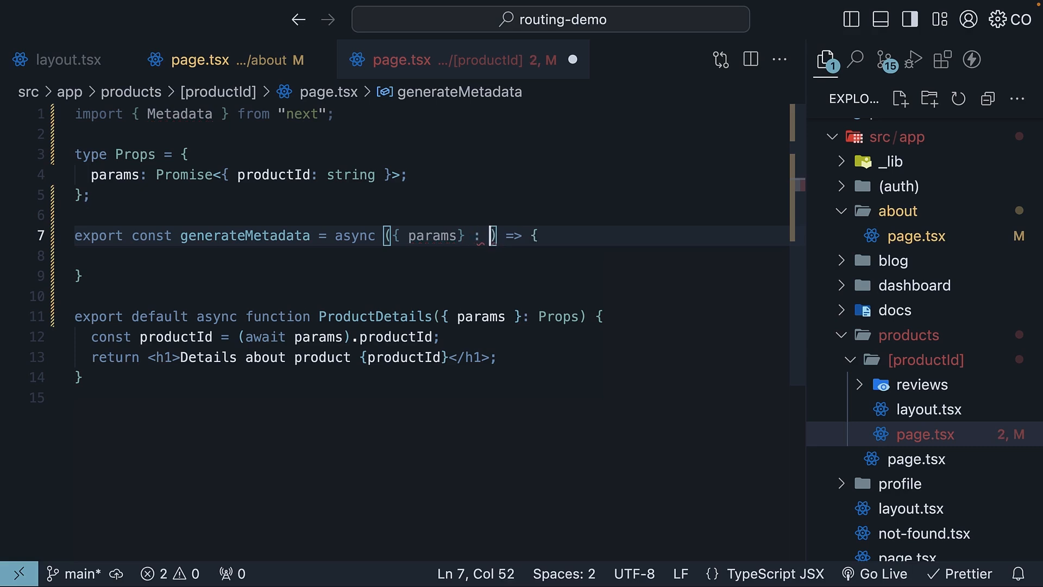
type(": Props): Promise<Metadata>")
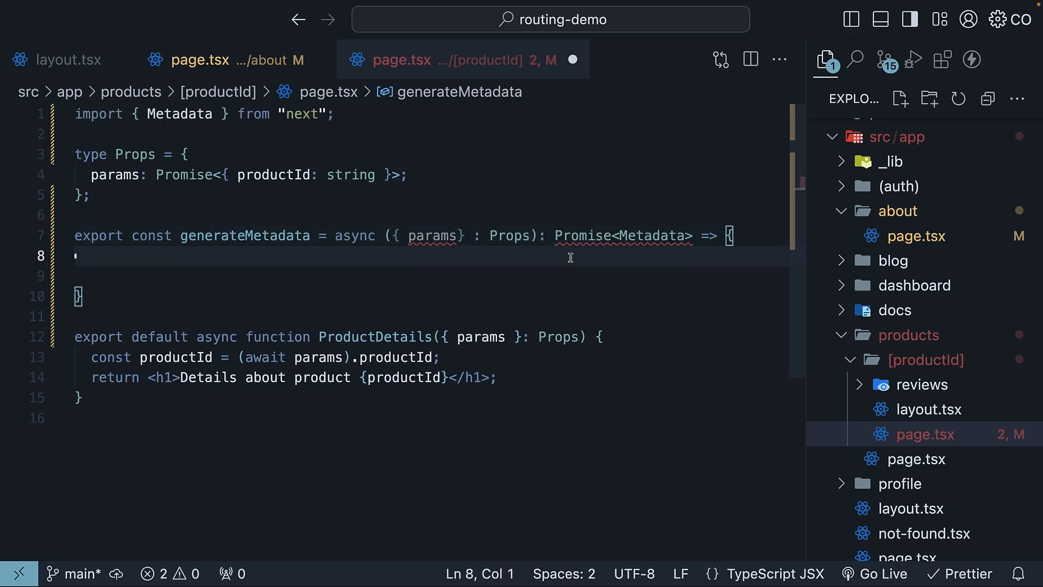
Await params for productId and return a `Product ${id}` title.
type("const")
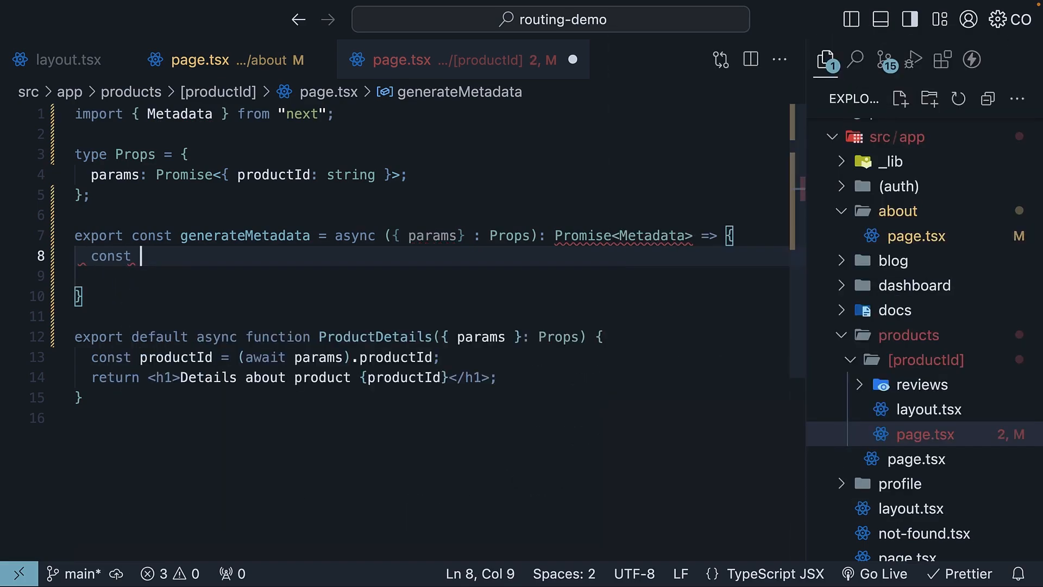
type("id = (await params)")
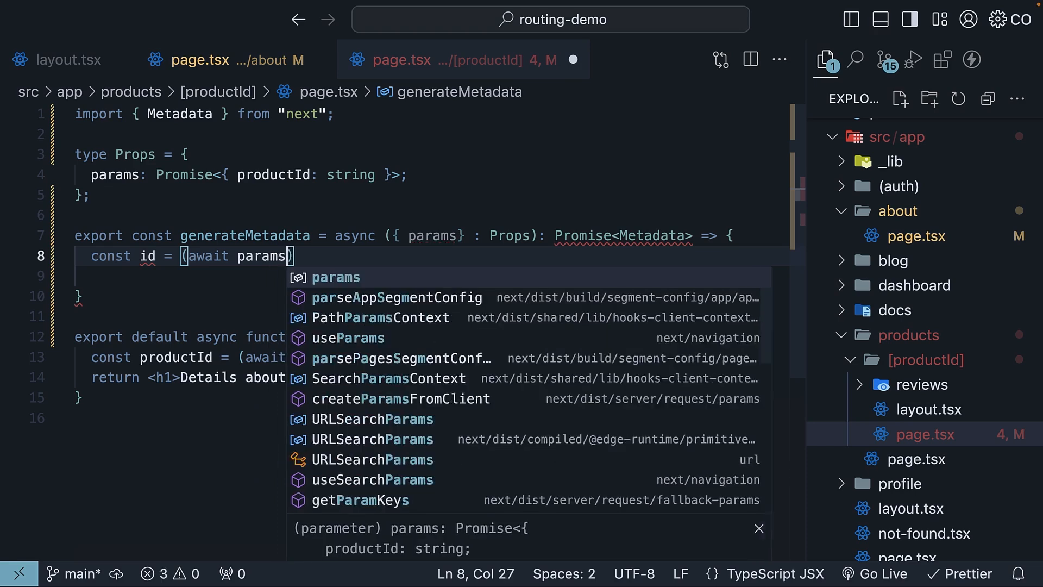
type(".productId")
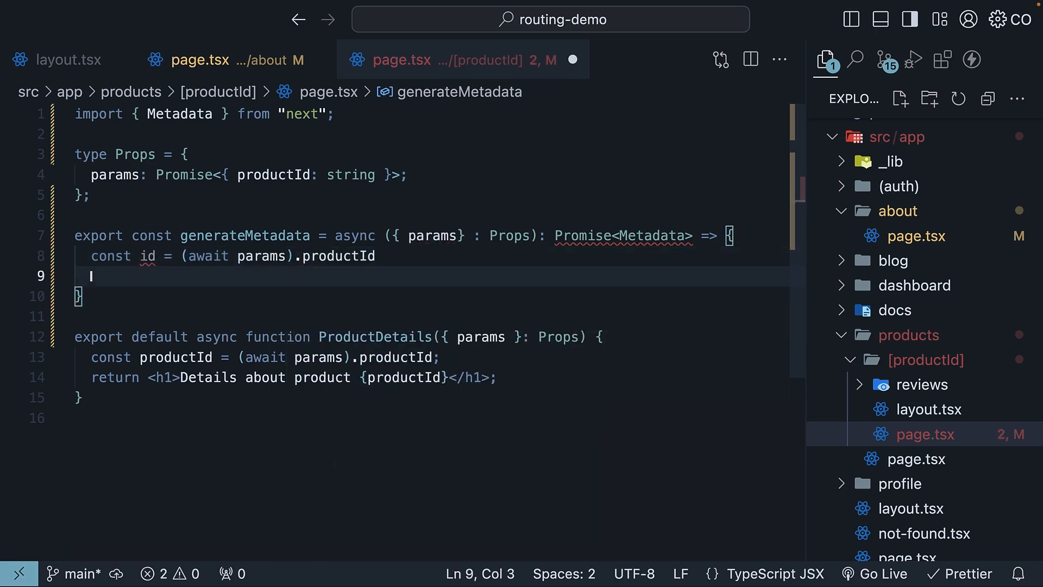
type("return {")
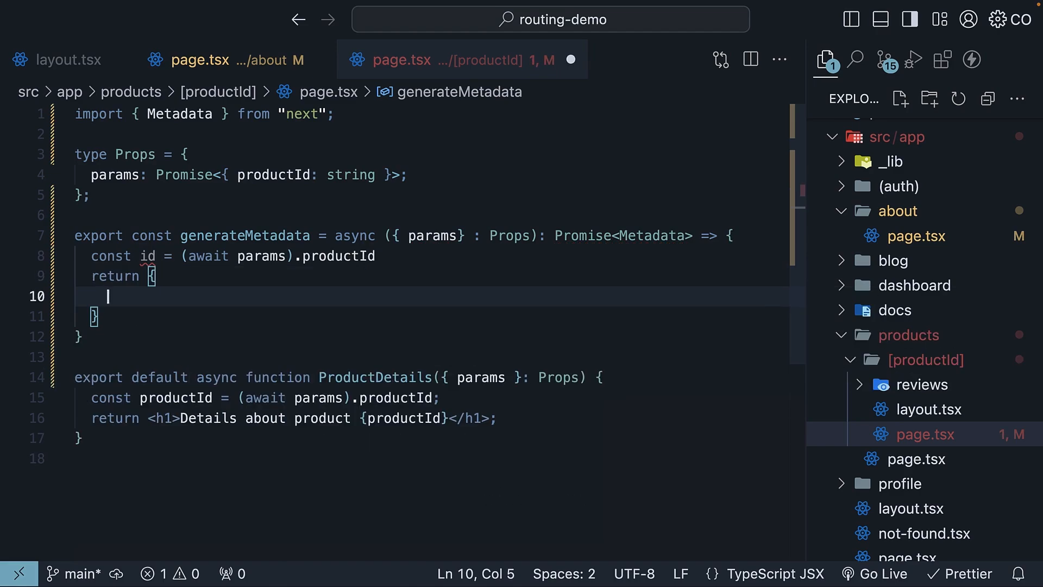
type("title: `Product ${id}`,")
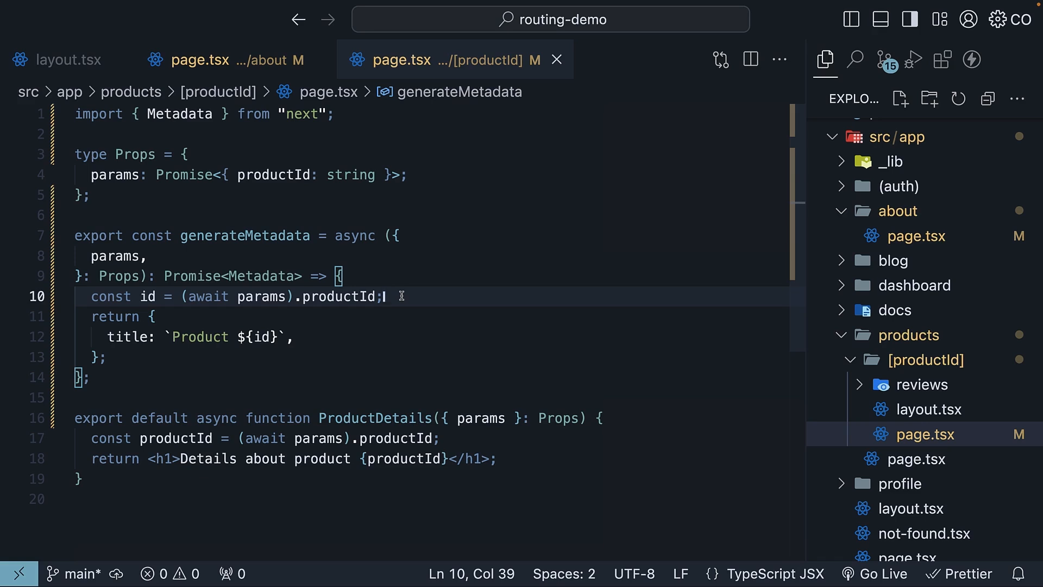
mouse_move(367, 340)
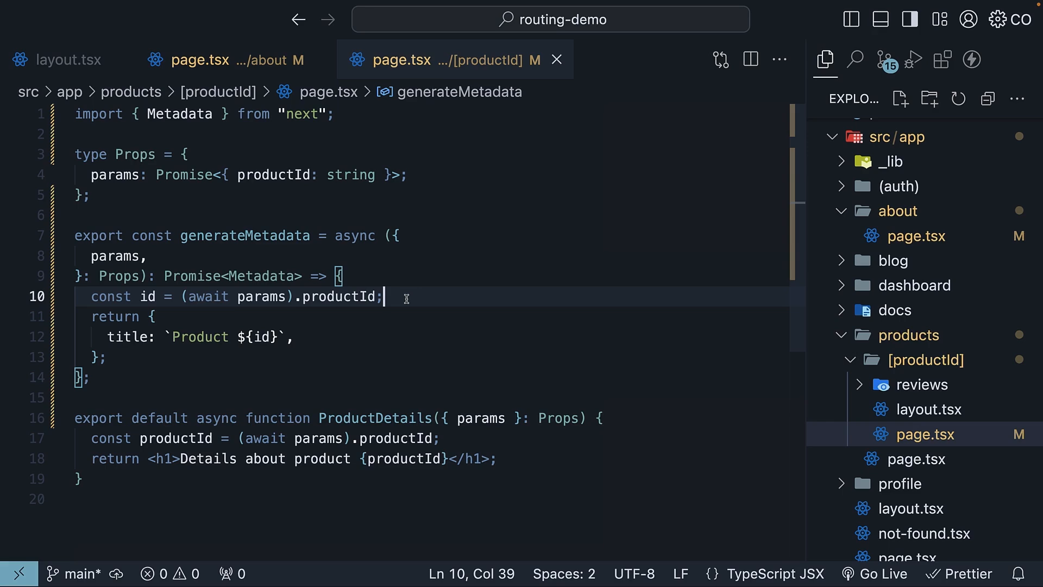
Resolve `iPhone ${id}` after a 100 ms setTimeout and return `Product ${title}`.
type("const title = await new")
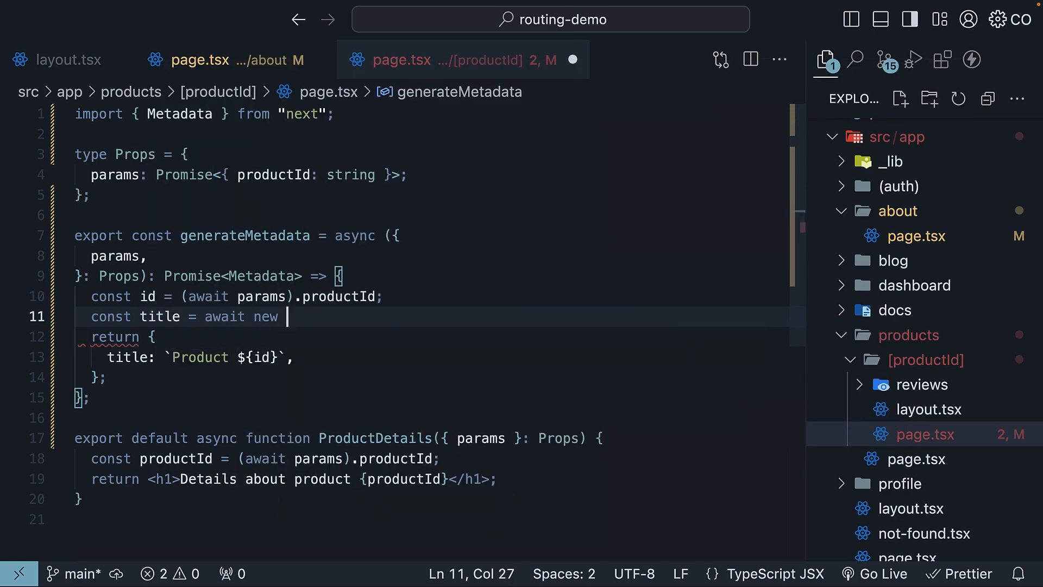
type("Promise((resolve) => {")
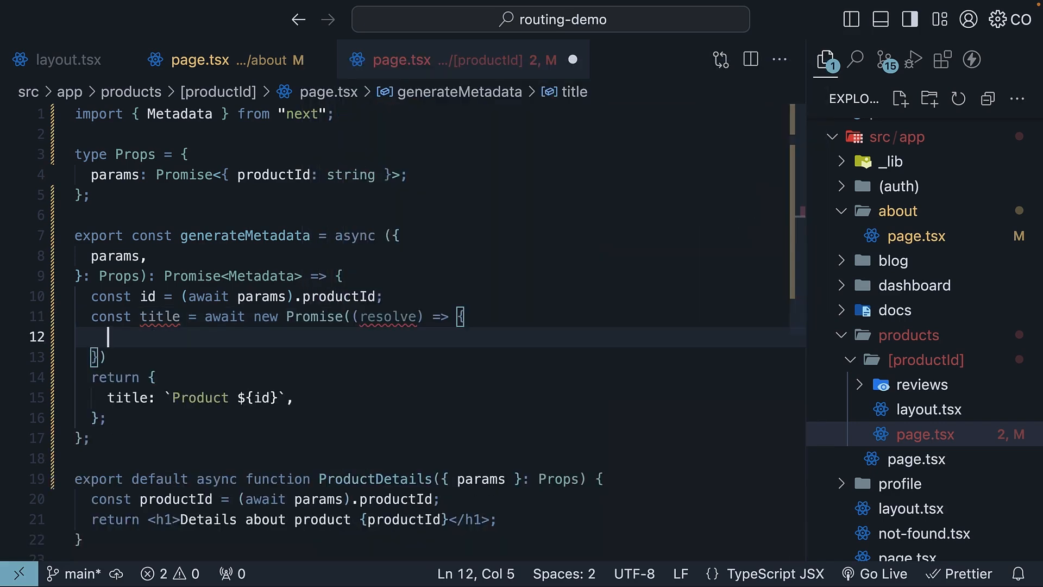
type("setTimeout((")
type("resolve(`i")
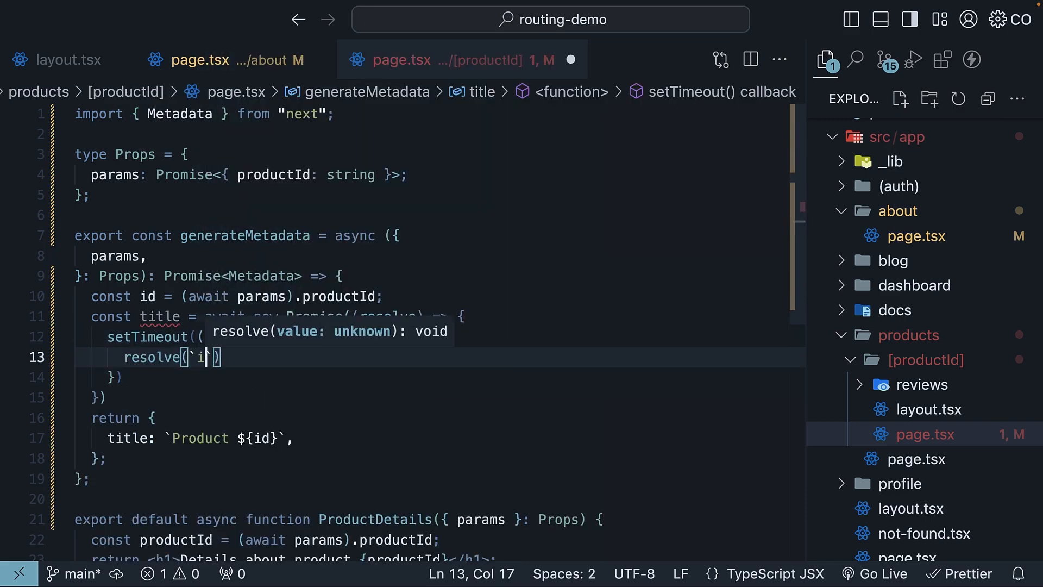
type("Phone ${id}`")
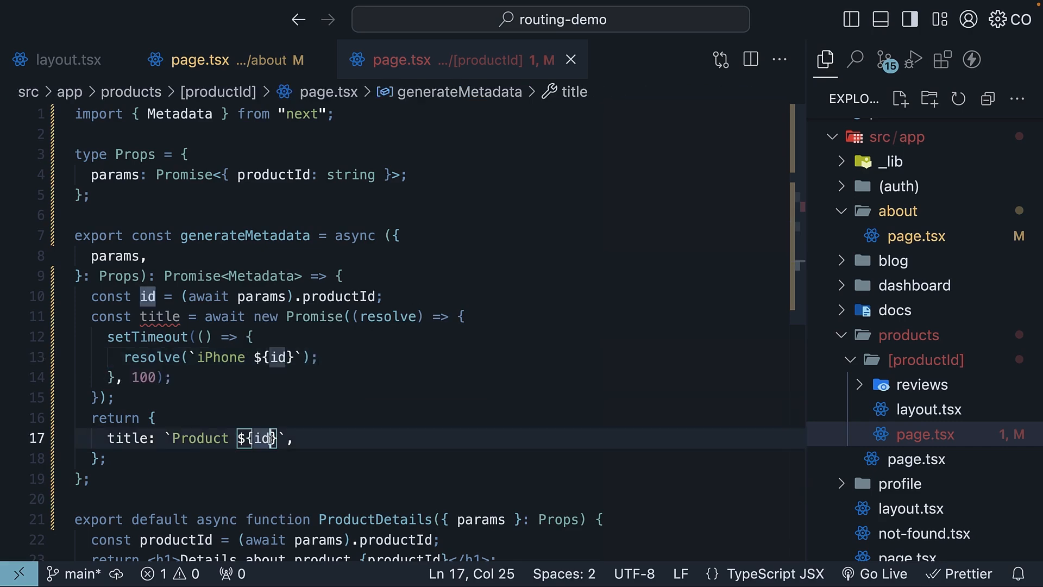
type("title")
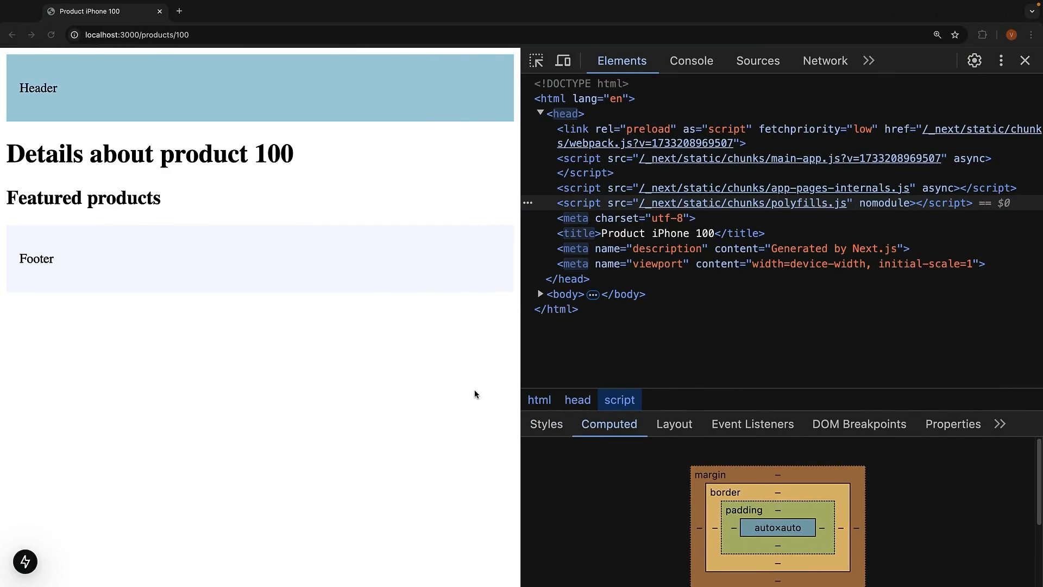
Change the address from localhost:3000/products/100 to products/16.
left_click(137, 34)
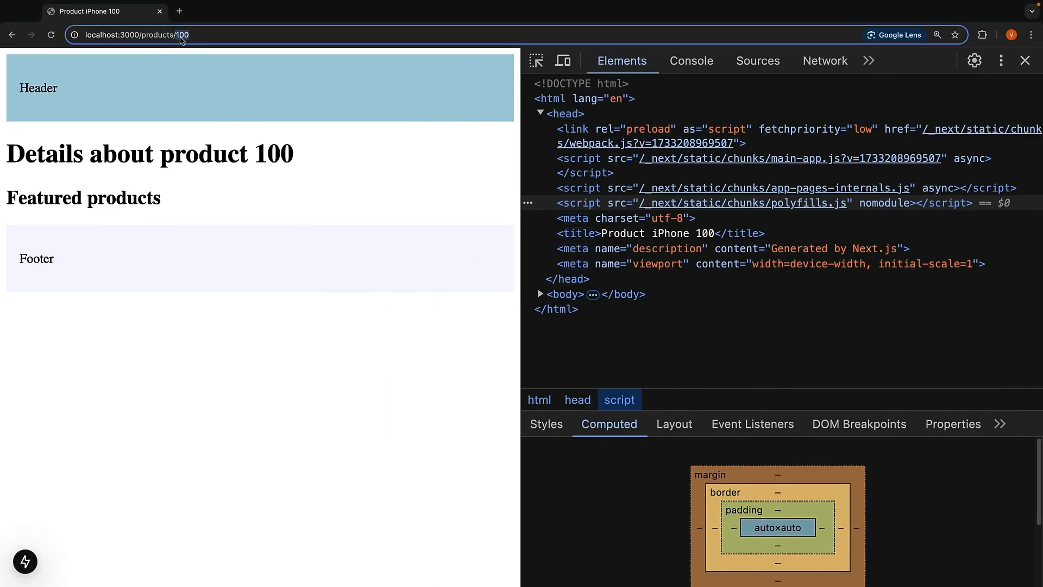
type("16")
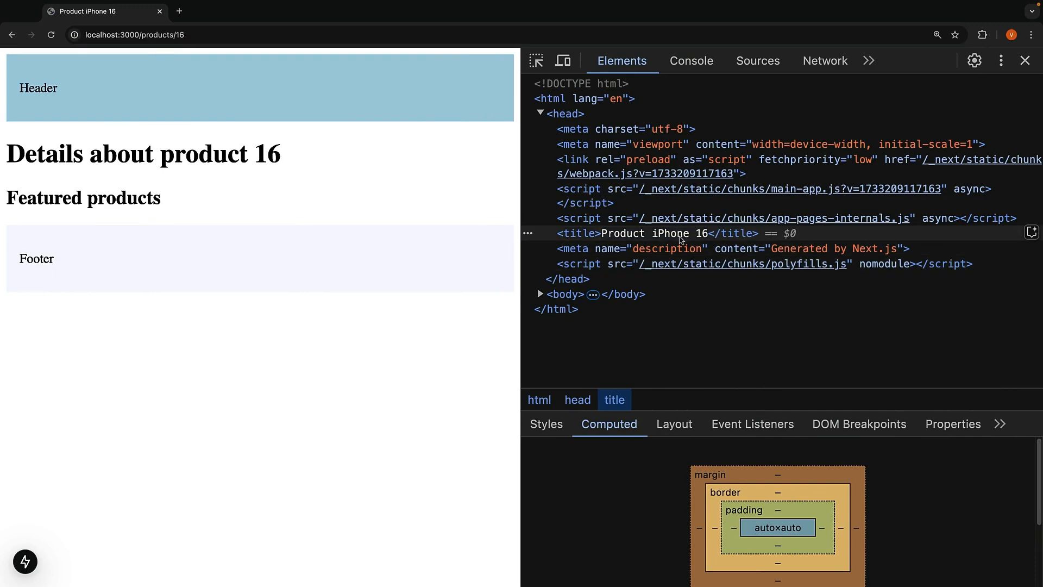
mouse_move(683, 241)
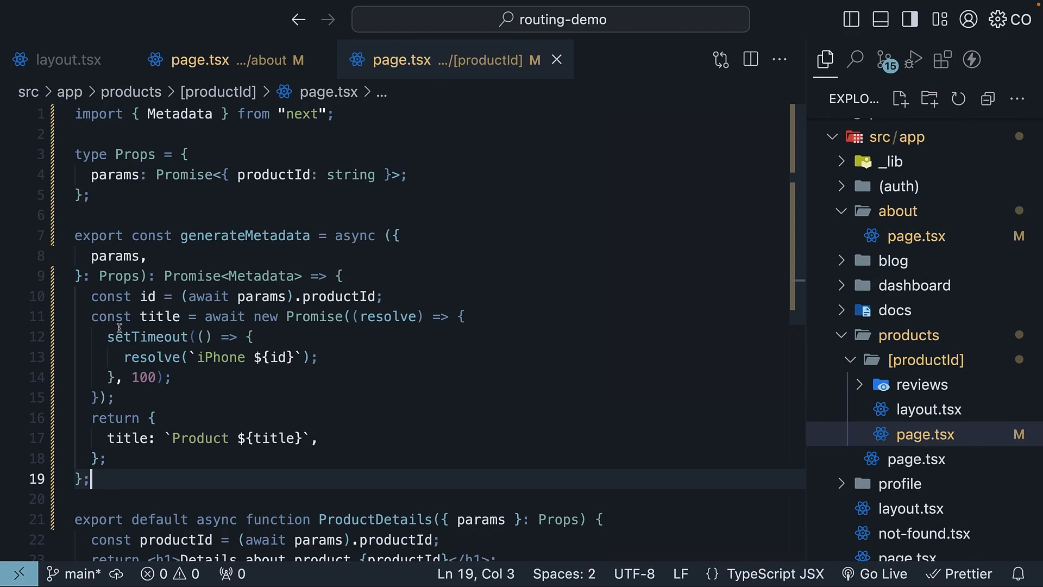
left_click(200, 59)
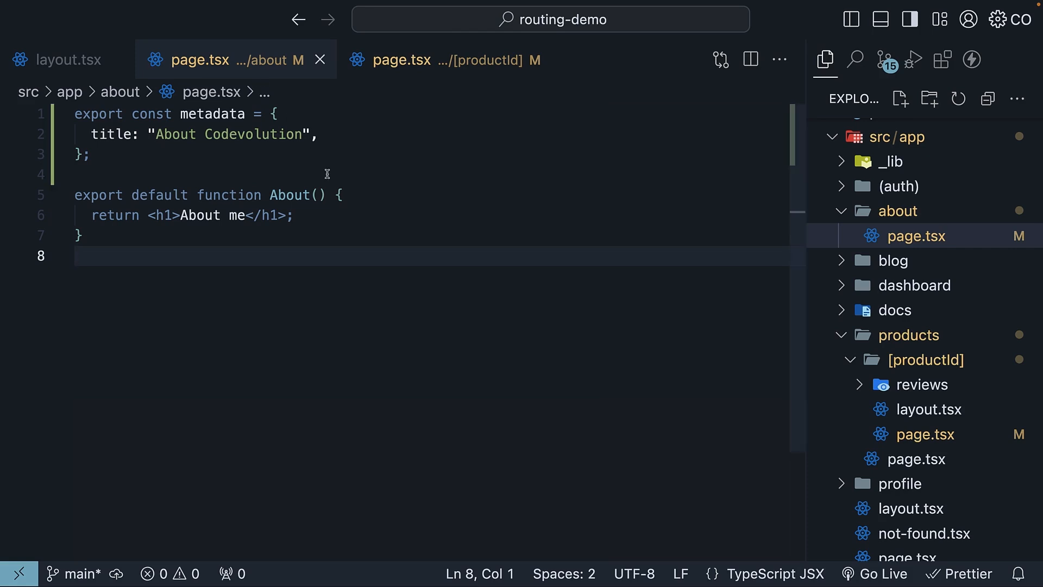
left_click(453, 60)
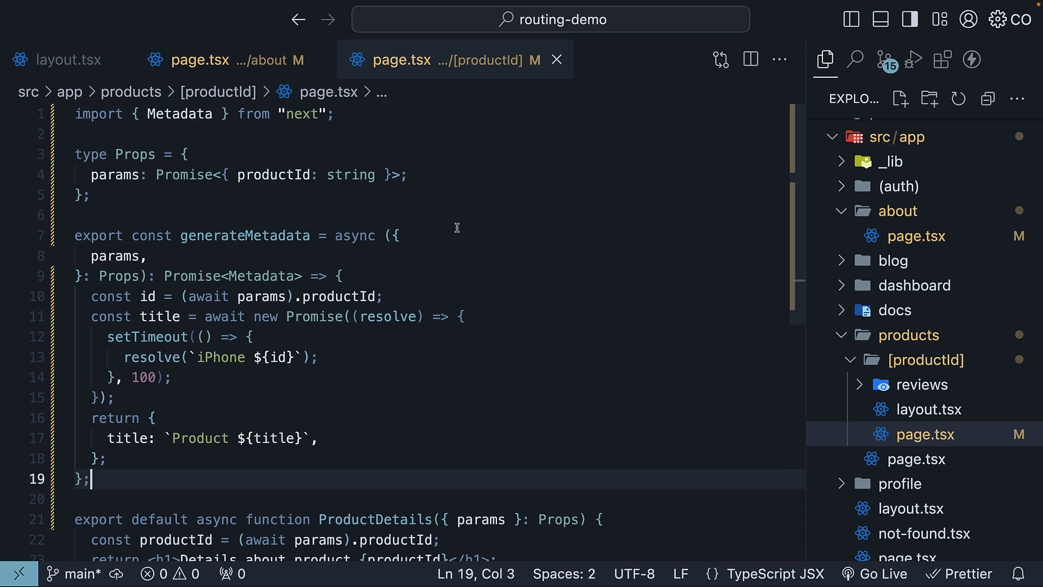
mouse_move(489, 239)
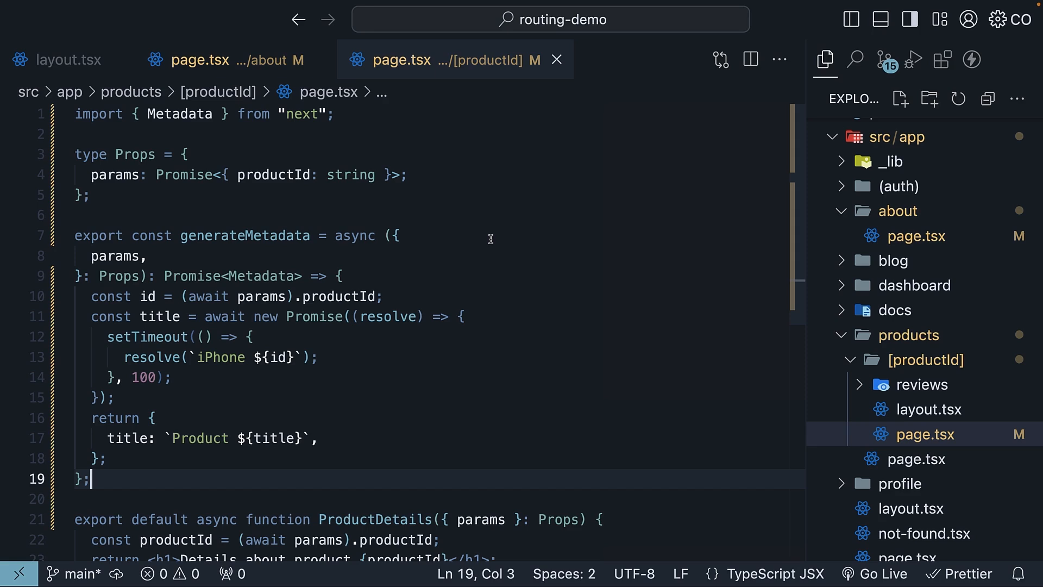
scroll("down", 3)
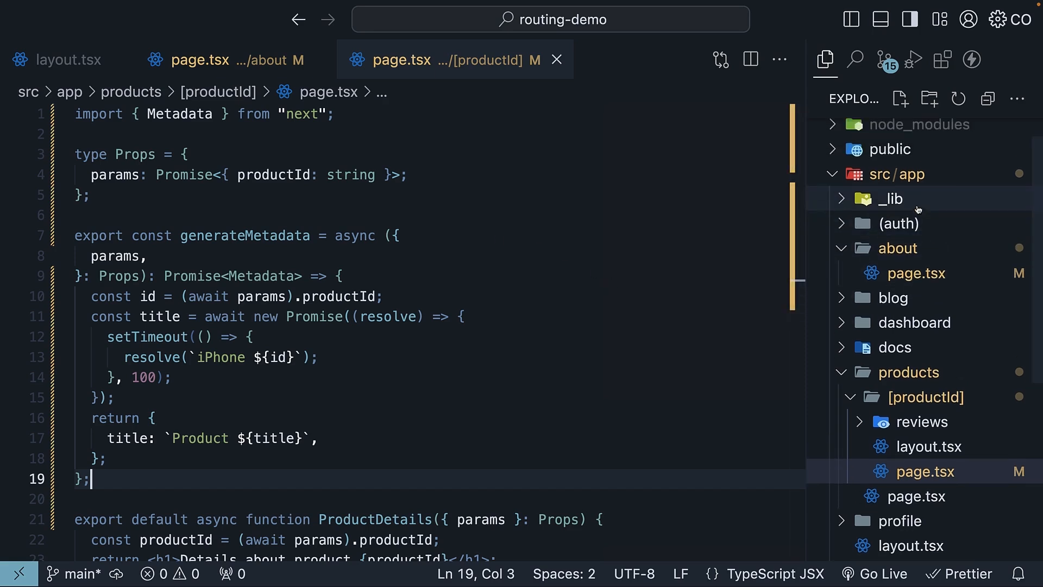
Create counter/page.tsx marked "use client" exporting metadata with title "Counter".
left_click(930, 98)
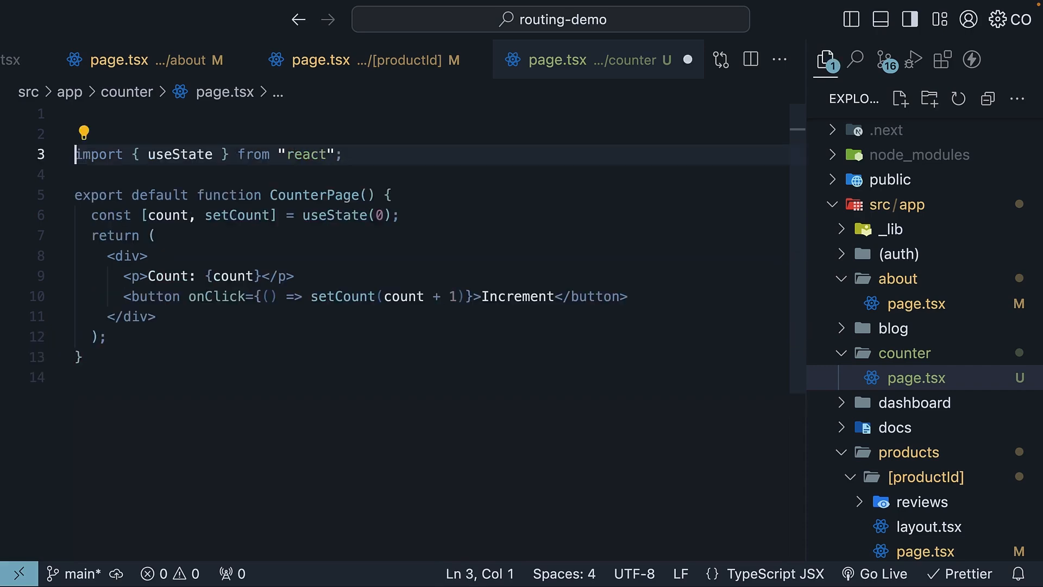
type("\"u\"")
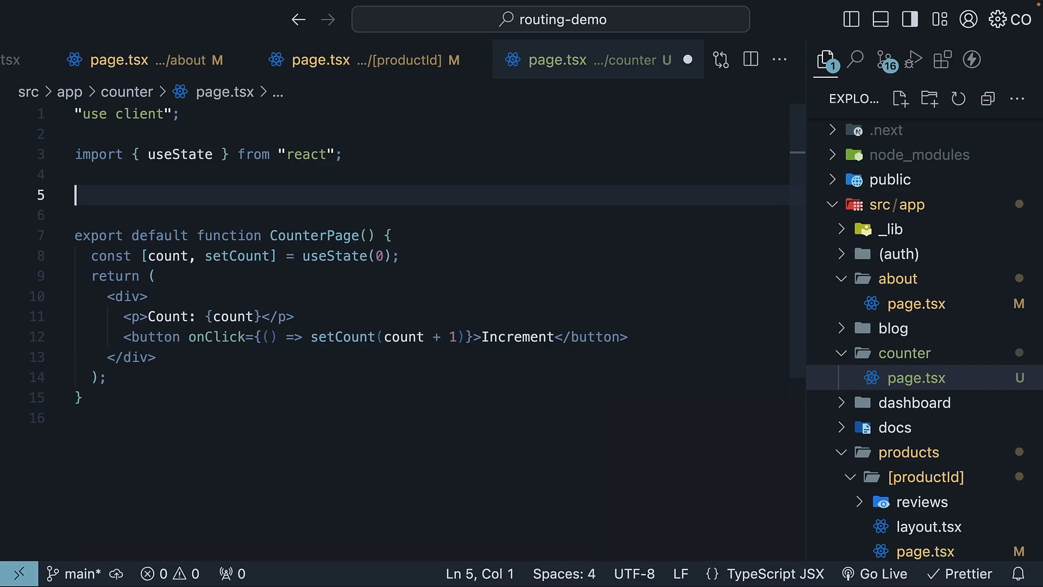
type("export const metadata = {")
type("title")
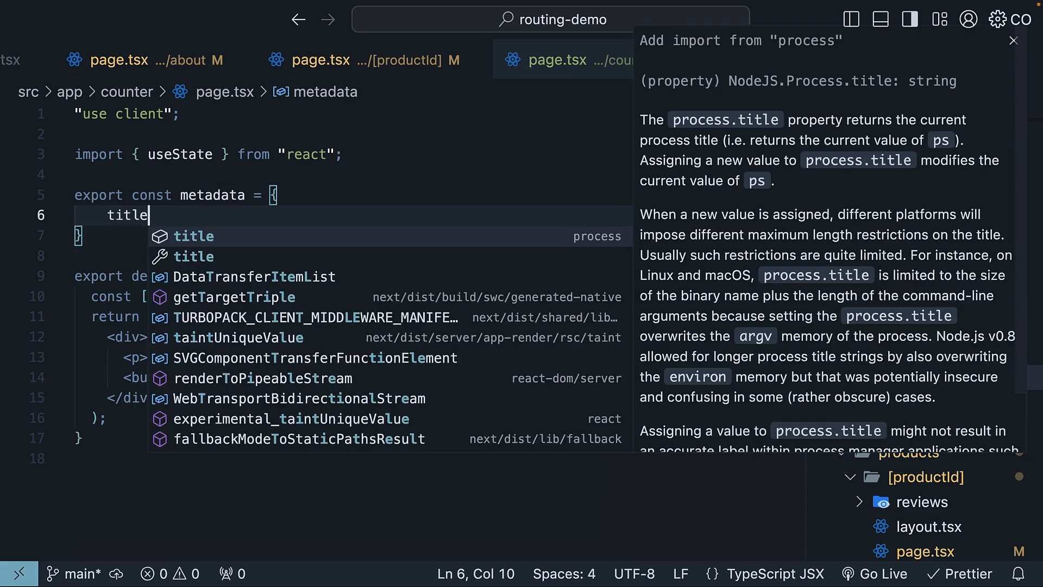
type(": \"Counter\"")
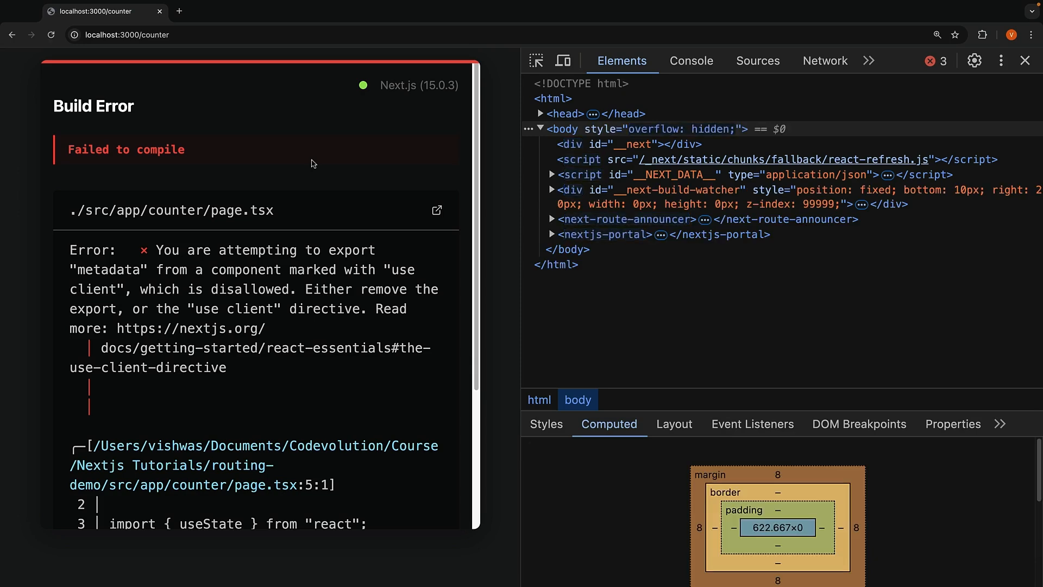
mouse_move(173, 287)
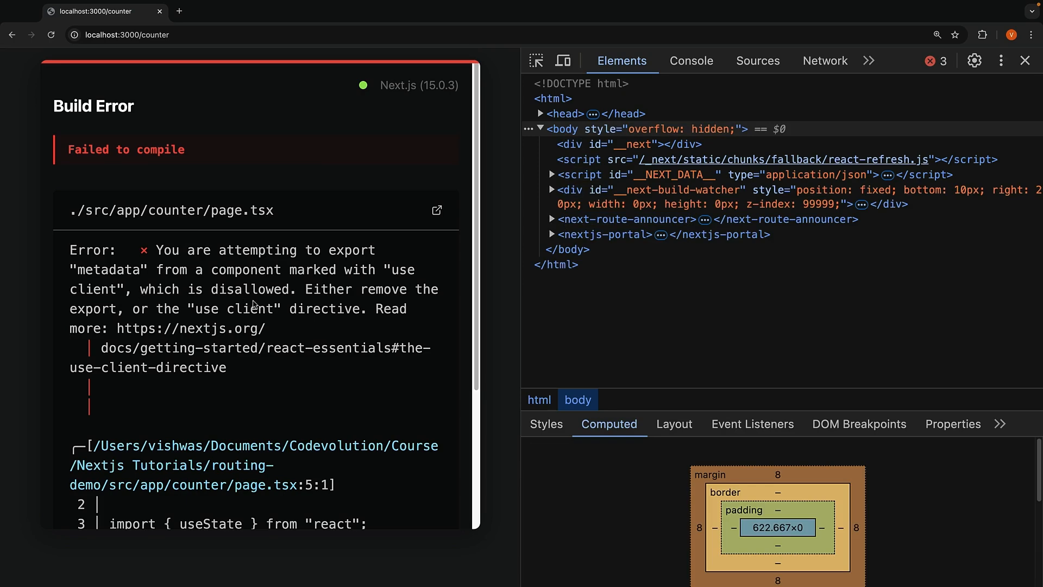
mouse_move(324, 326)
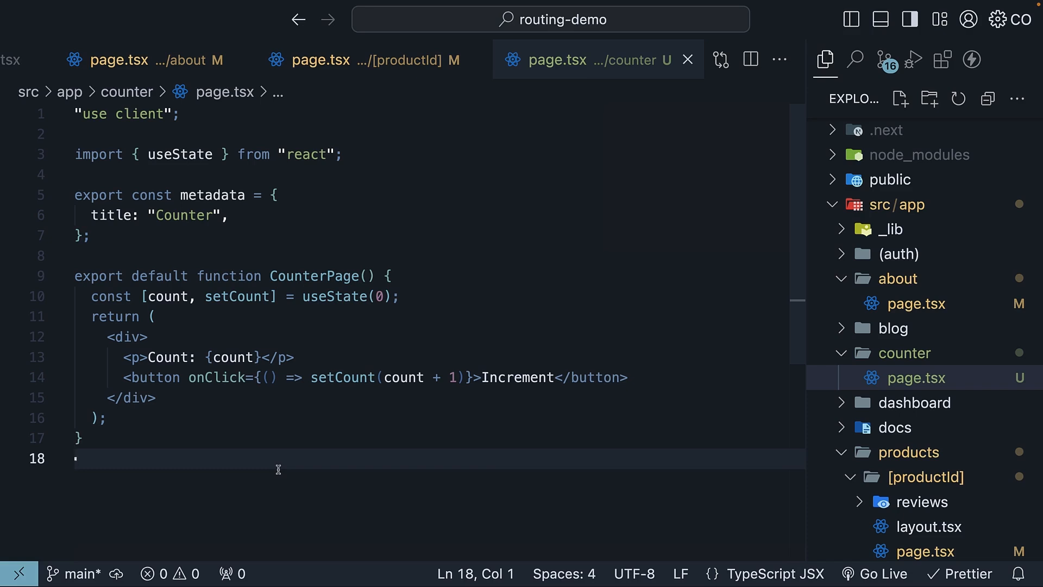
Add counter.tsx in the counter folder holding the Counter component, rendered by page.tsx.
left_click(904, 352)
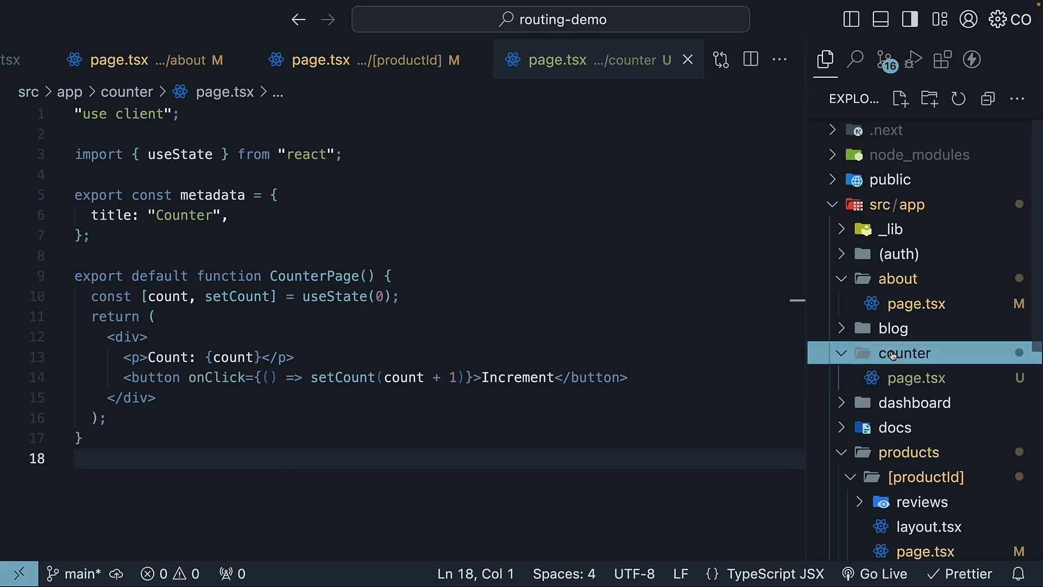
left_click(900, 98)
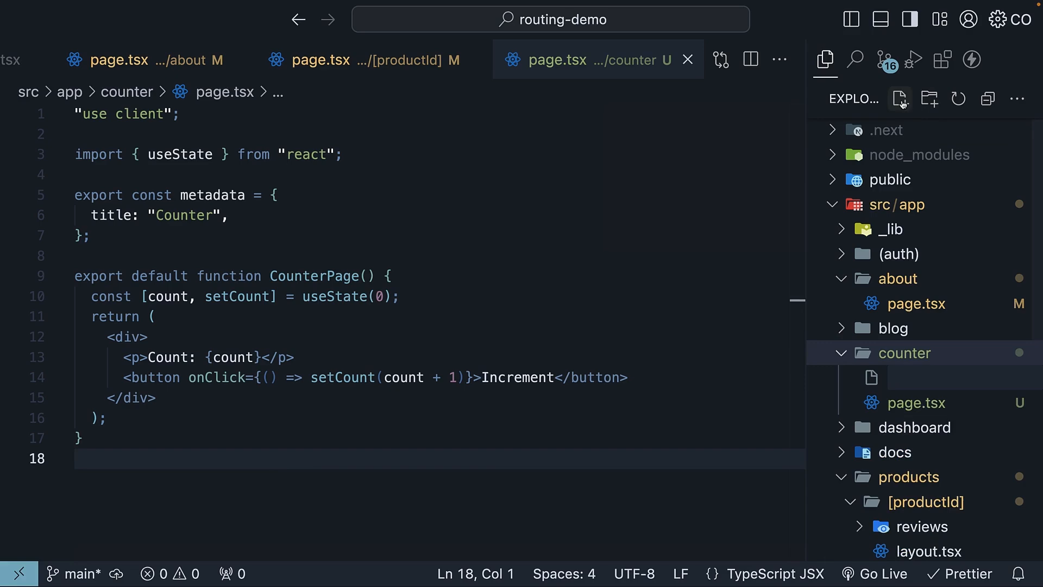
type("counter.tsx")
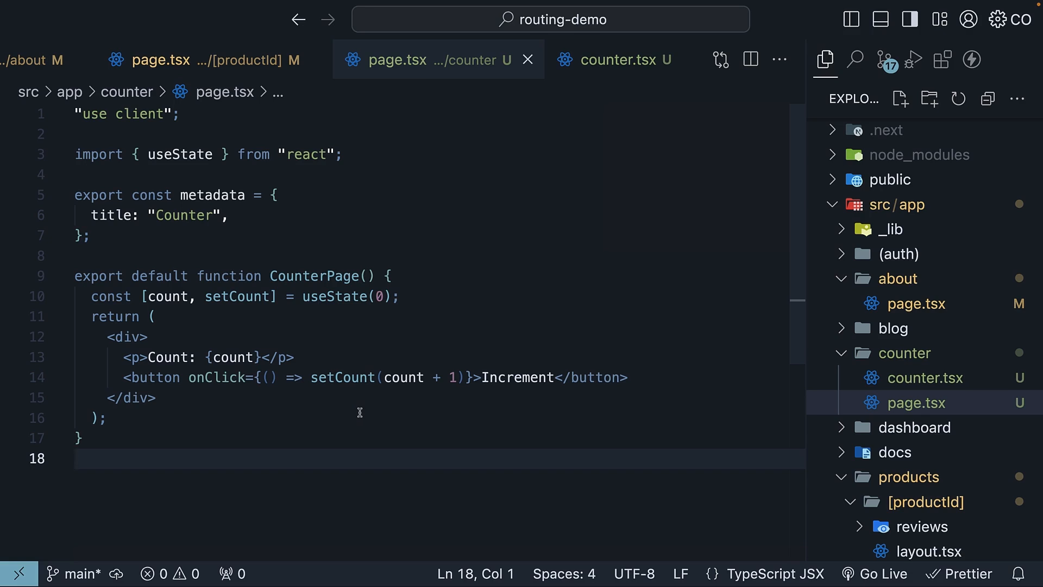
mouse_move(329, 466)
type("<Counter />;")
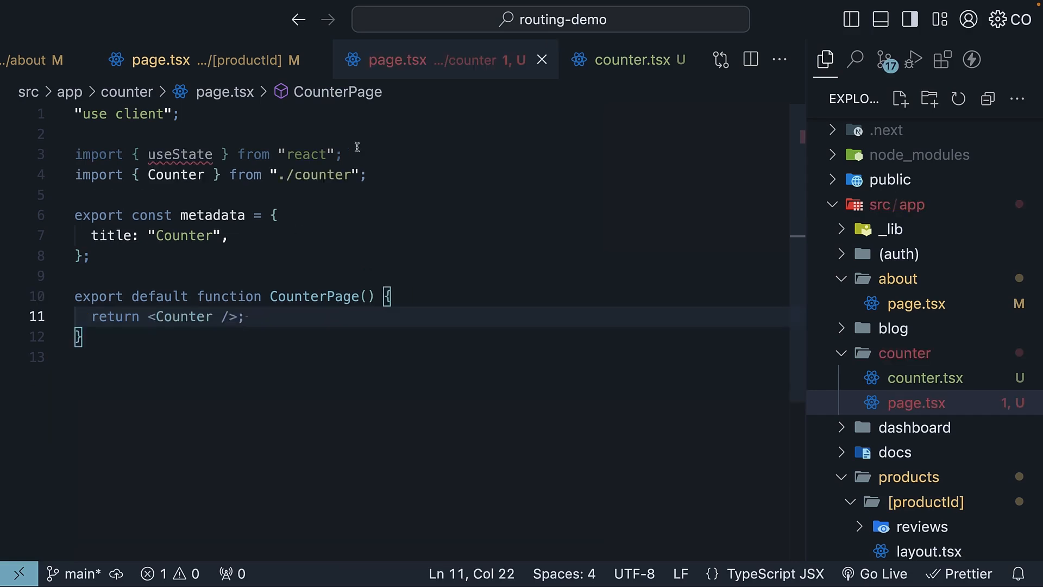
left_click(366, 174)
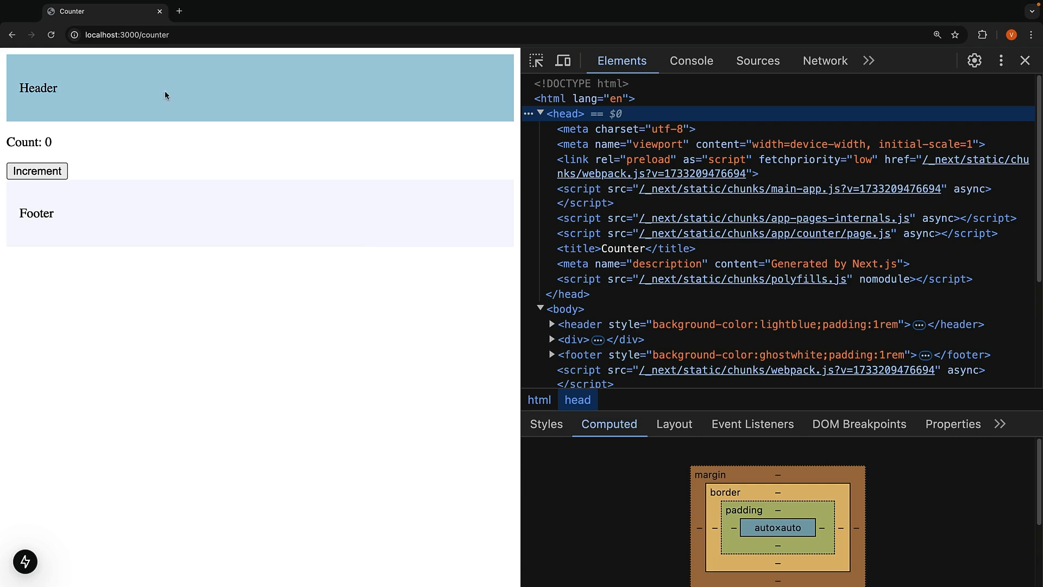
mouse_move(73, 11)
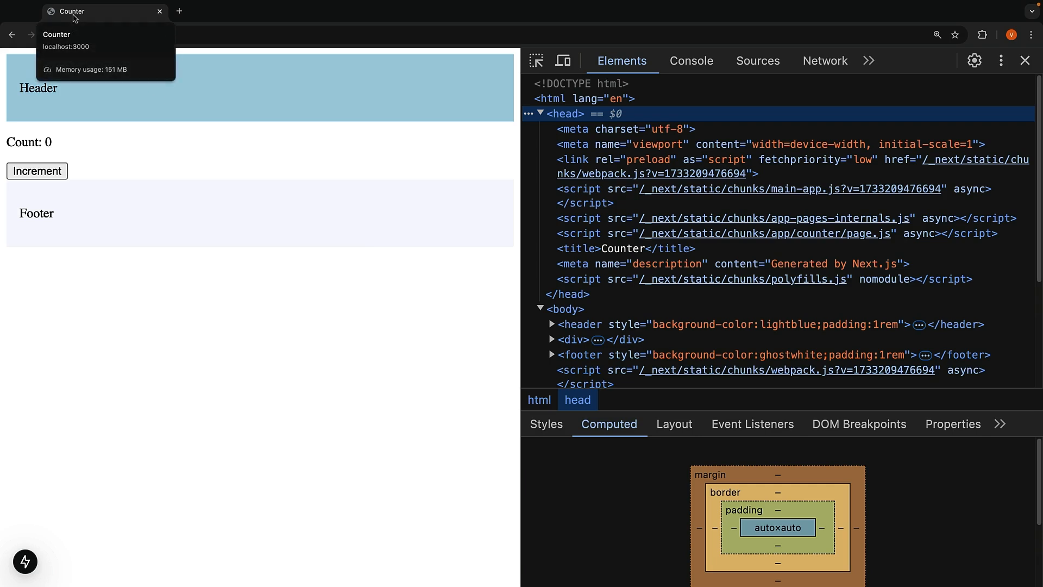